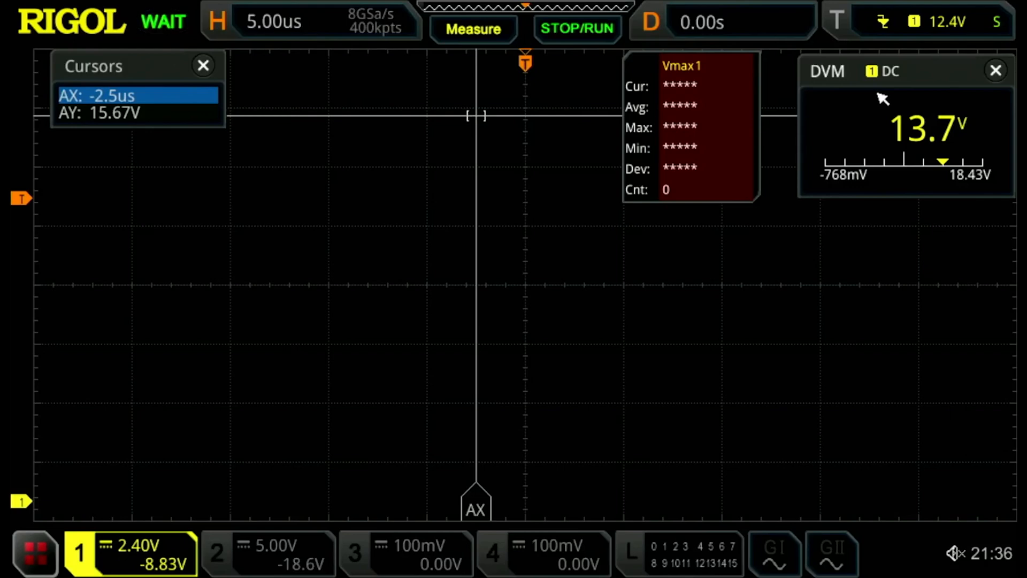
mouse_move(956, 105)
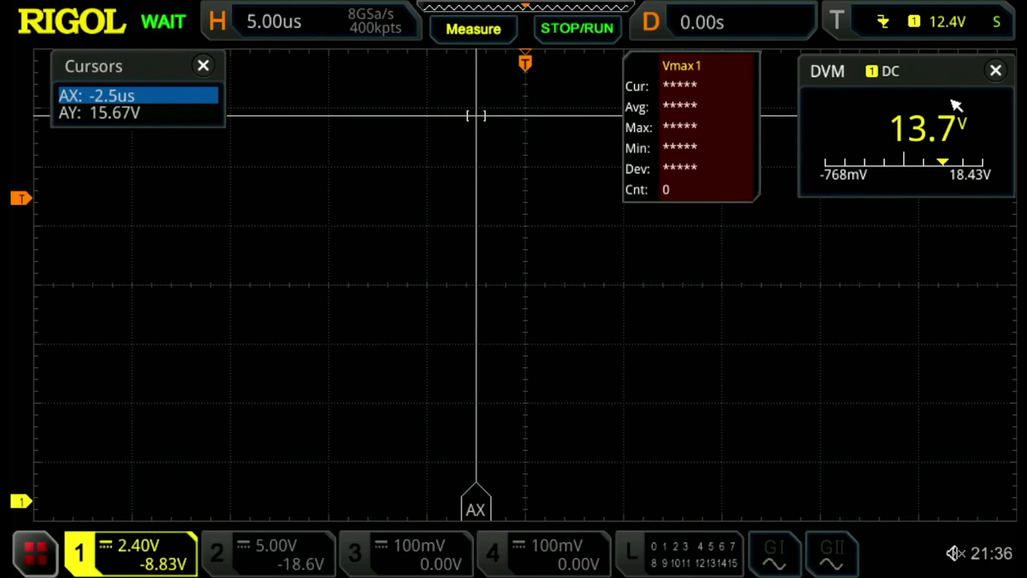
mouse_move(917, 123)
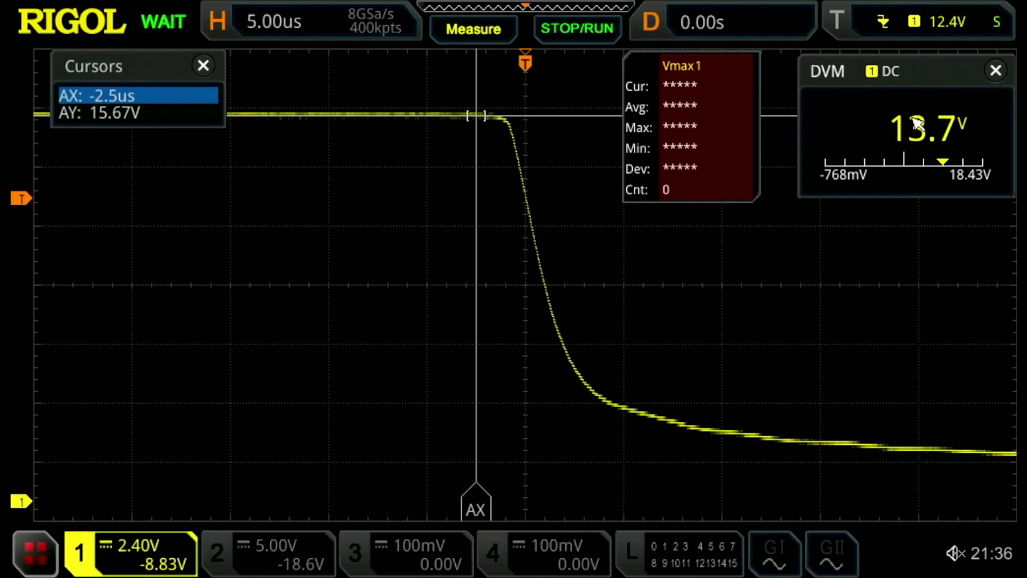
Step: Stop acquisition to freeze the clamping edge with Vmax reading 15.679 V
click(576, 26)
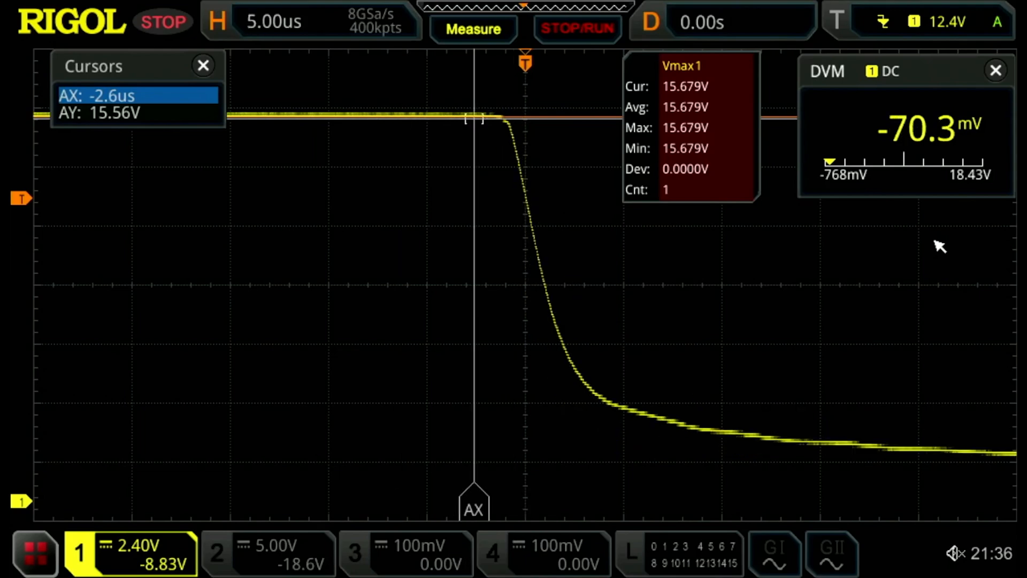
Step: Adjust the horizontal scale through 5 ms, 500 µs, 2 µs, 1 µs to 100 µs/div
click(577, 29)
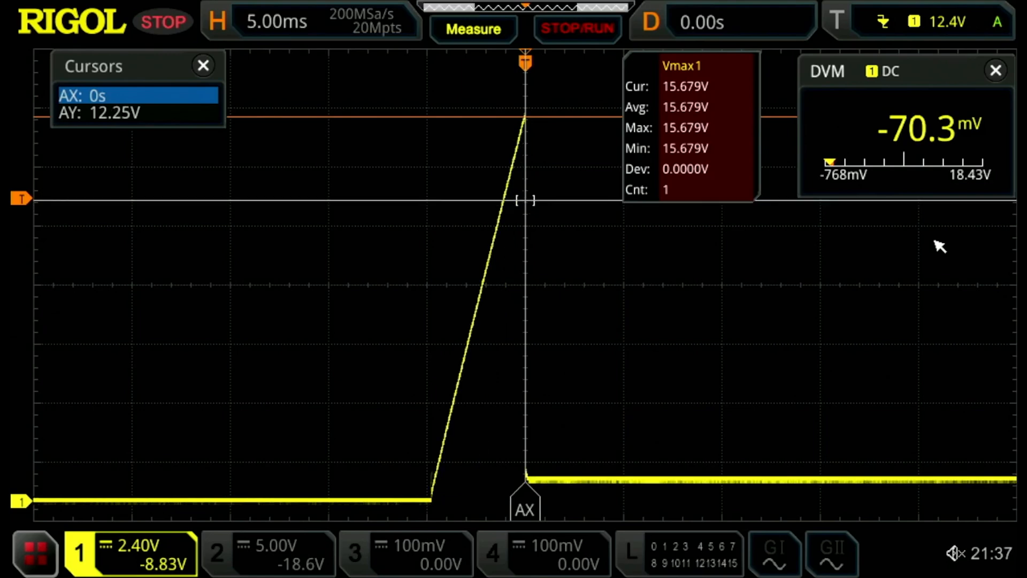
click(275, 21)
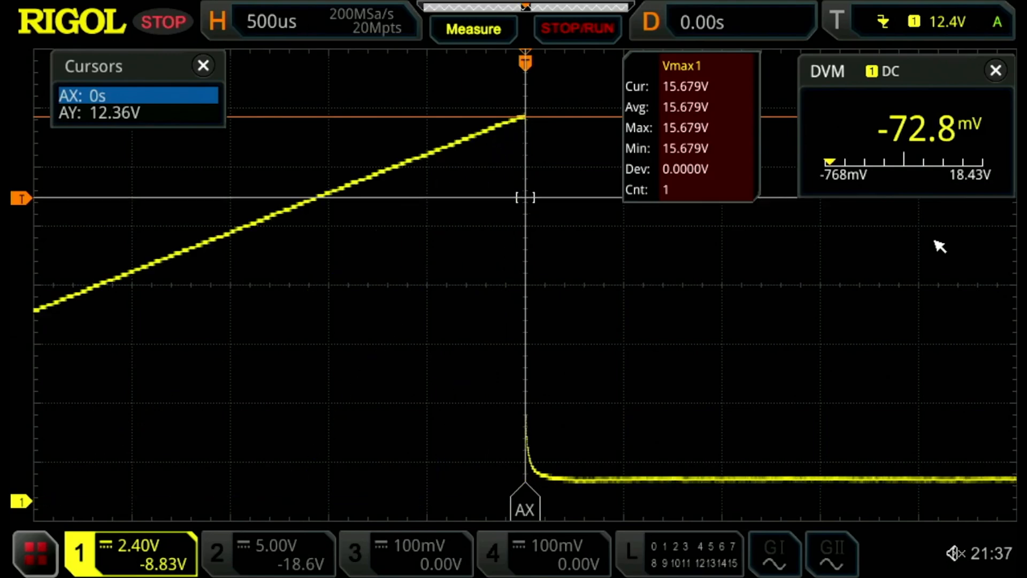
click(271, 21)
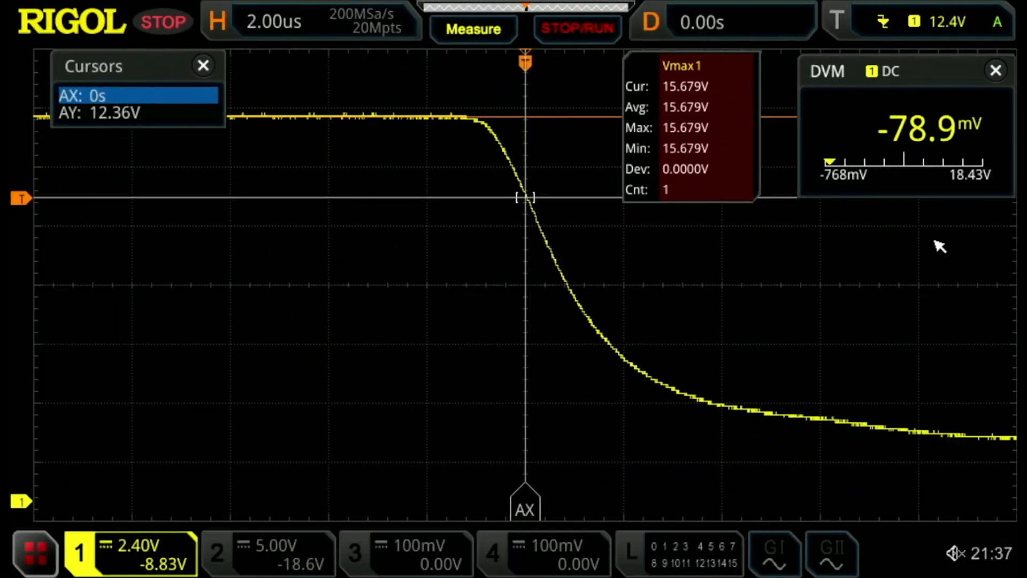
click(274, 21)
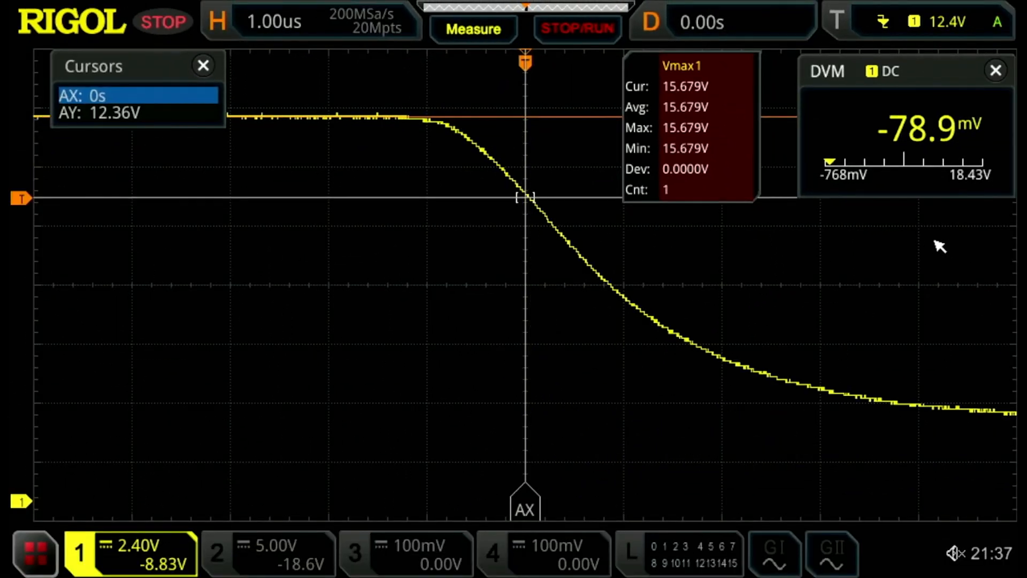
click(274, 21)
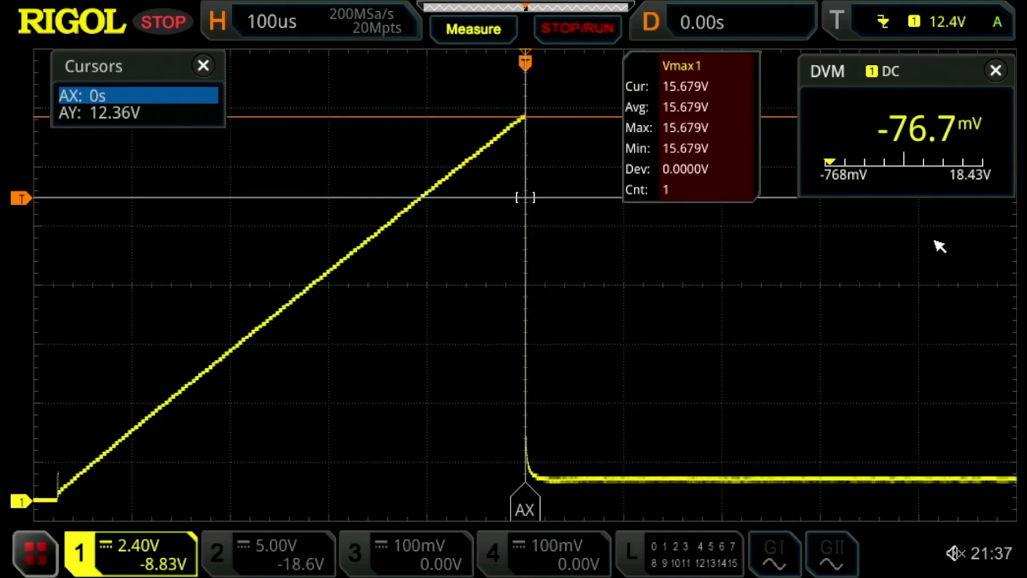